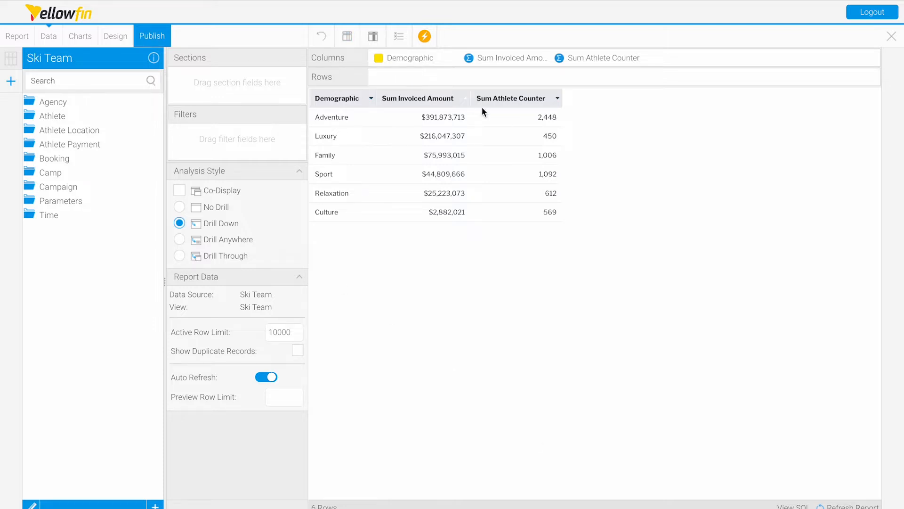
{"action": "mouse_move", "coordinate": [533, 106]}
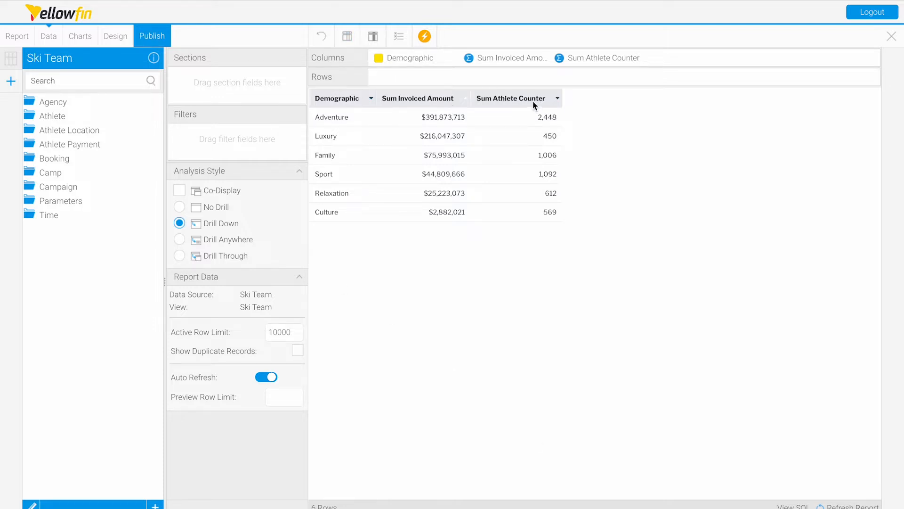
{"action": "mouse_move", "coordinate": [80, 36]}
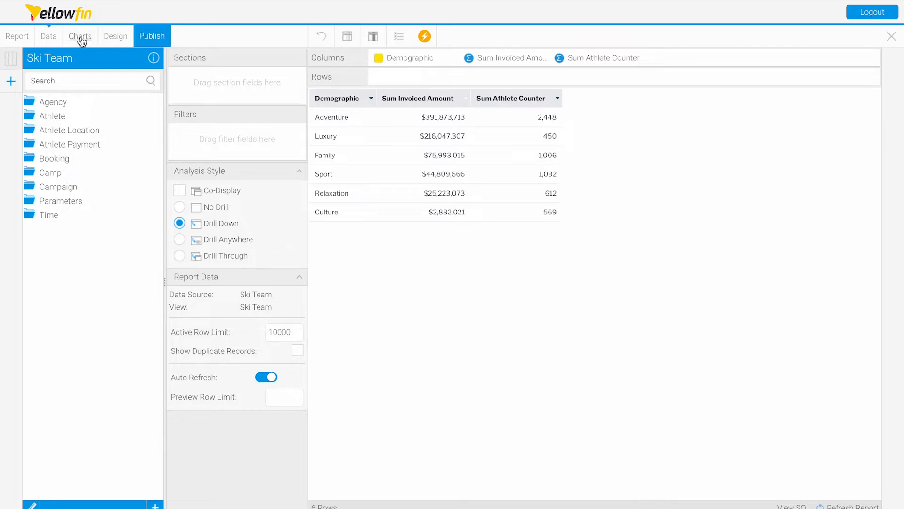
Step: Switch from the report's data table to the Charts builder
{"action": "left_click", "coordinate": [79, 36]}
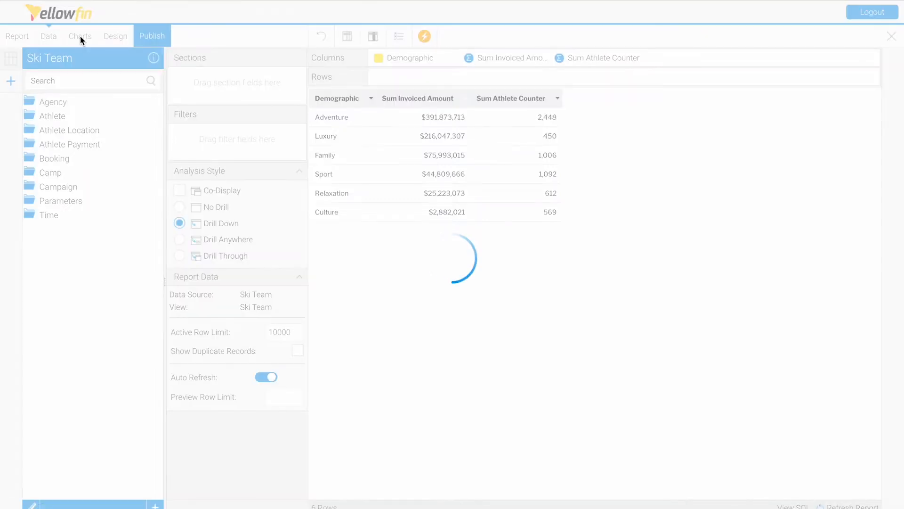
Step: Choose Horizontal Bar as the chart type from the chart gallery
{"action": "left_click", "coordinate": [79, 36]}
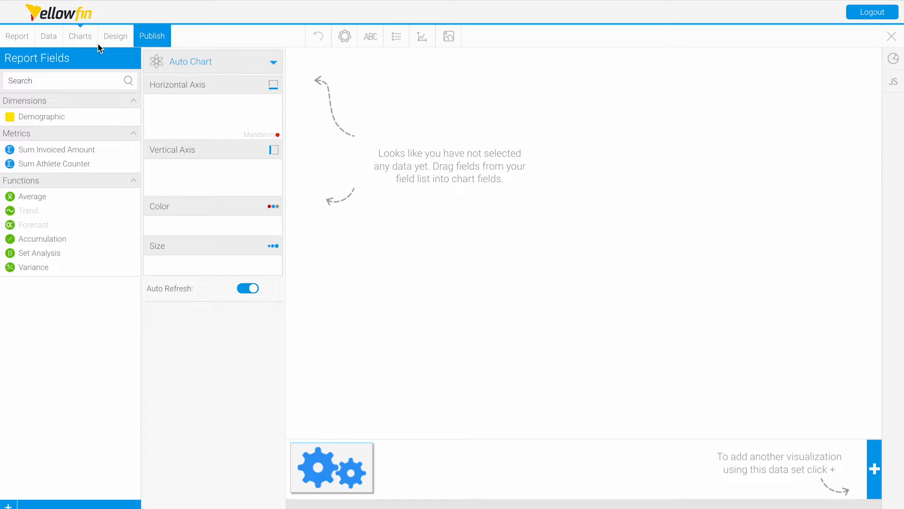
{"action": "mouse_move", "coordinate": [363, 194]}
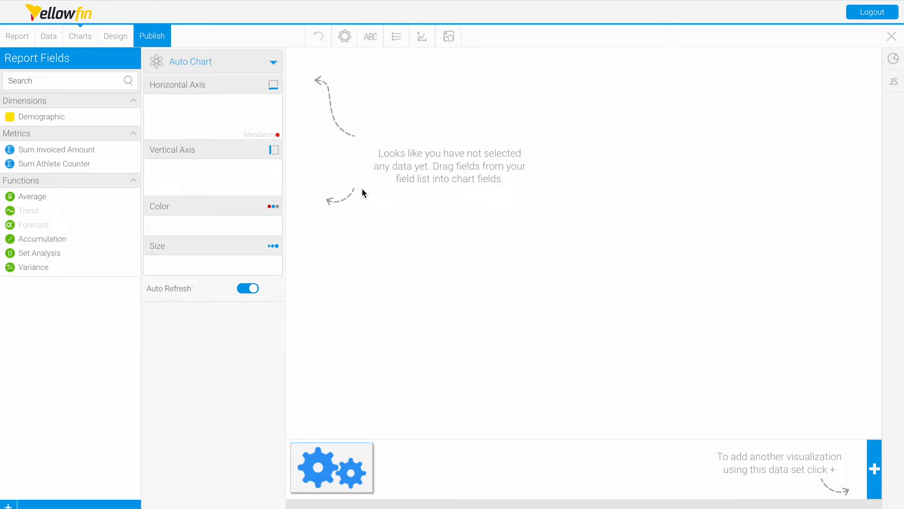
{"action": "mouse_move", "coordinate": [850, 80]}
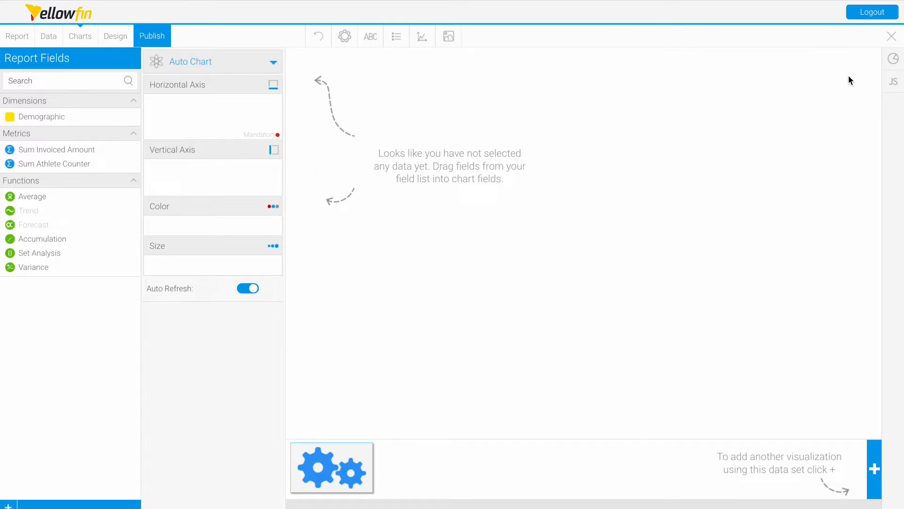
{"action": "left_click", "coordinate": [874, 468]}
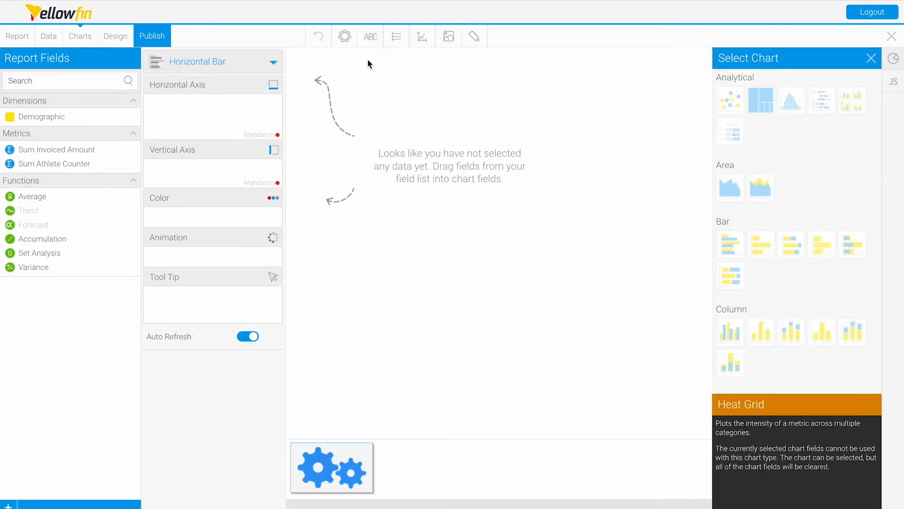
{"action": "left_click", "coordinate": [870, 57]}
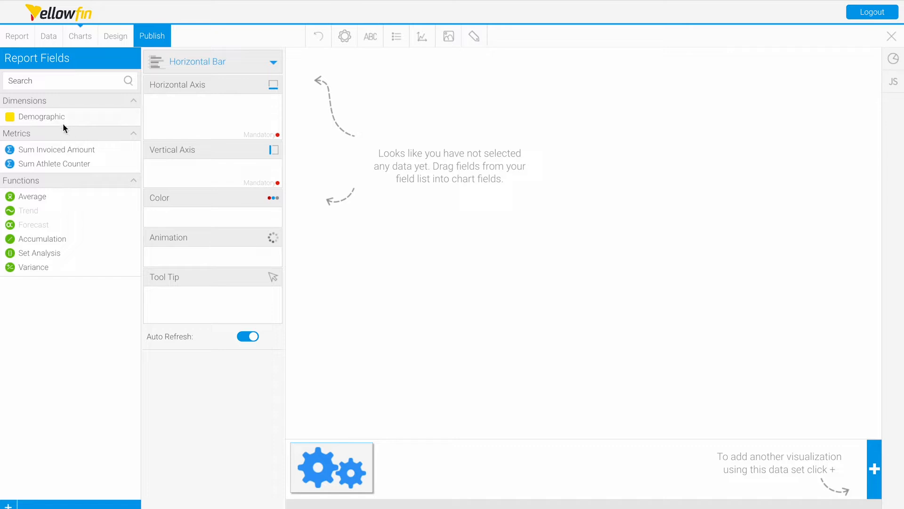
Step: Place Demographic on the vertical axis and Sum Invoiced Amount on the horizontal axis
{"action": "left_click_drag", "start_coordinate": [41, 115], "coordinate": [196, 168]}
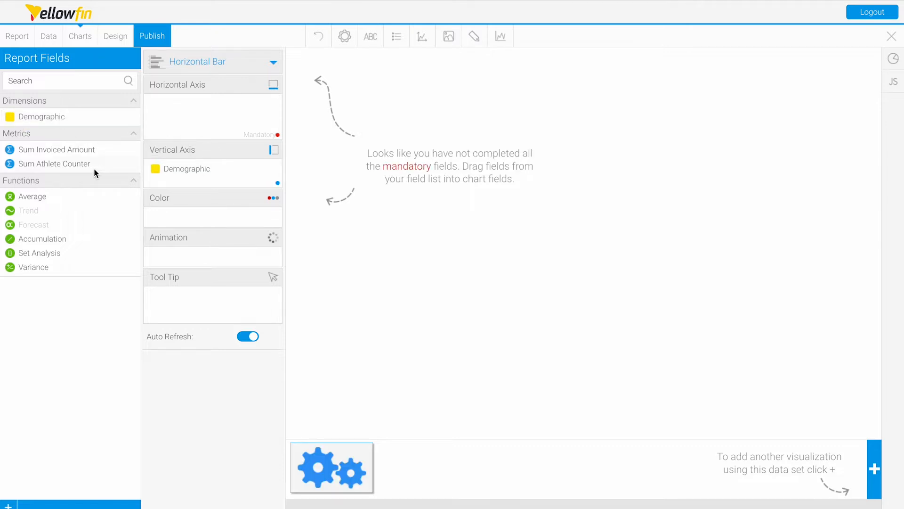
{"action": "left_click_drag", "start_coordinate": [57, 149], "coordinate": [202, 104]}
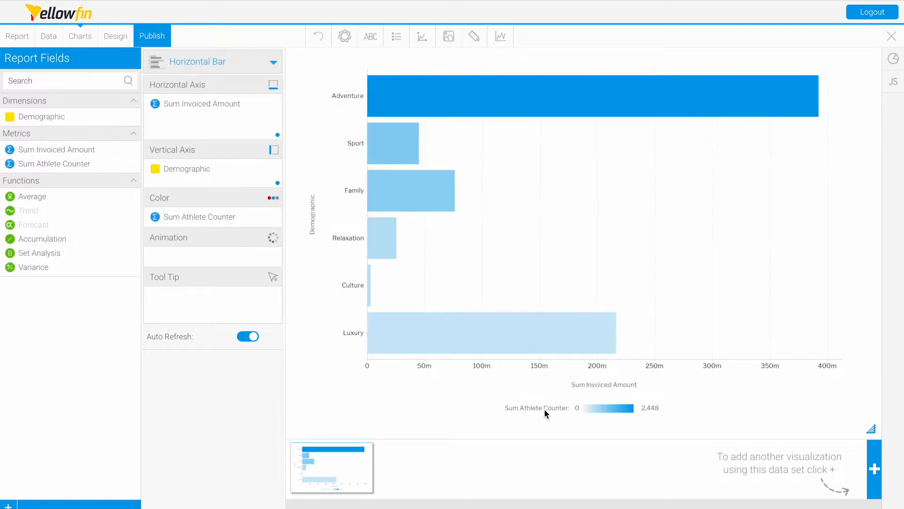
{"action": "mouse_move", "coordinate": [586, 415]}
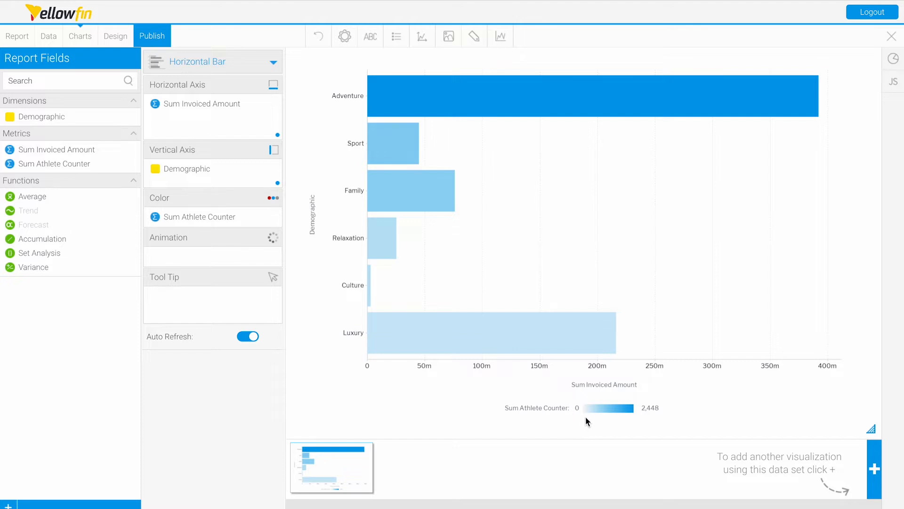
{"action": "mouse_move", "coordinate": [662, 415]}
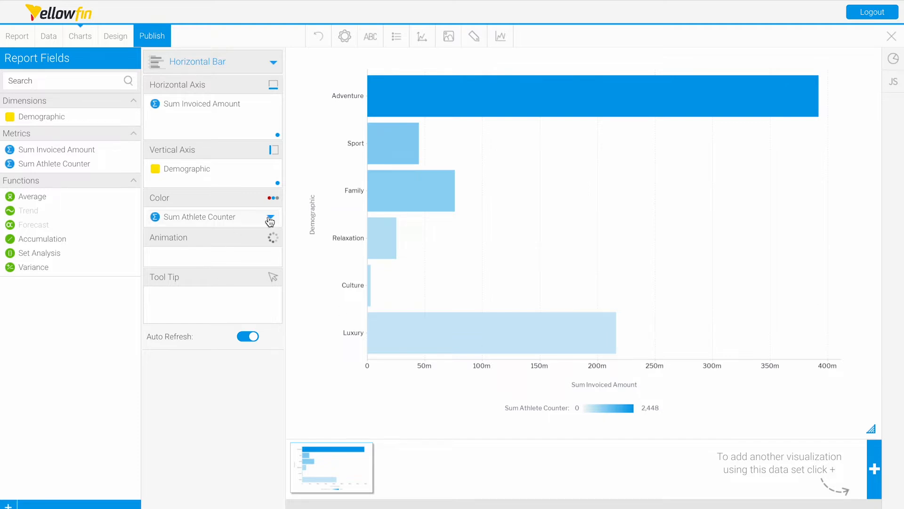
Step: Open Sum Athlete Counter colour settings and change the metric range colour set to green/red
{"action": "left_click", "coordinate": [271, 221]}
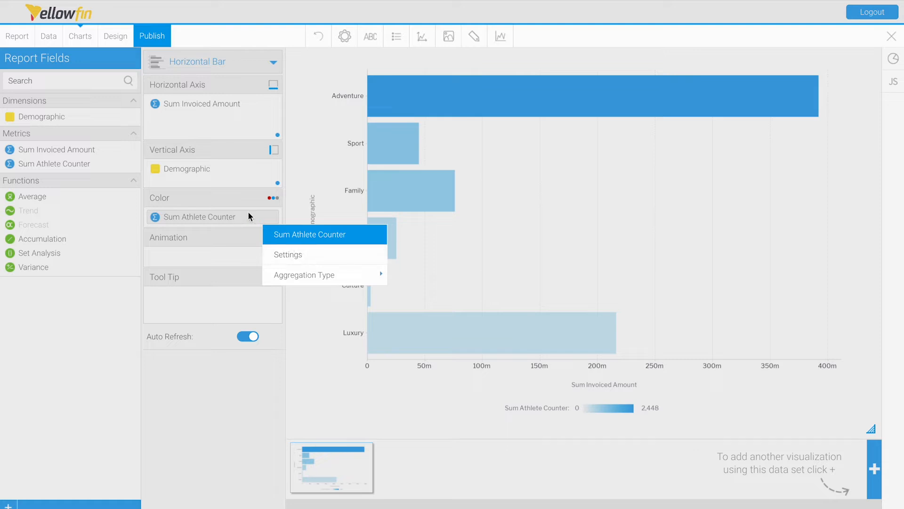
{"action": "mouse_move", "coordinate": [330, 207]}
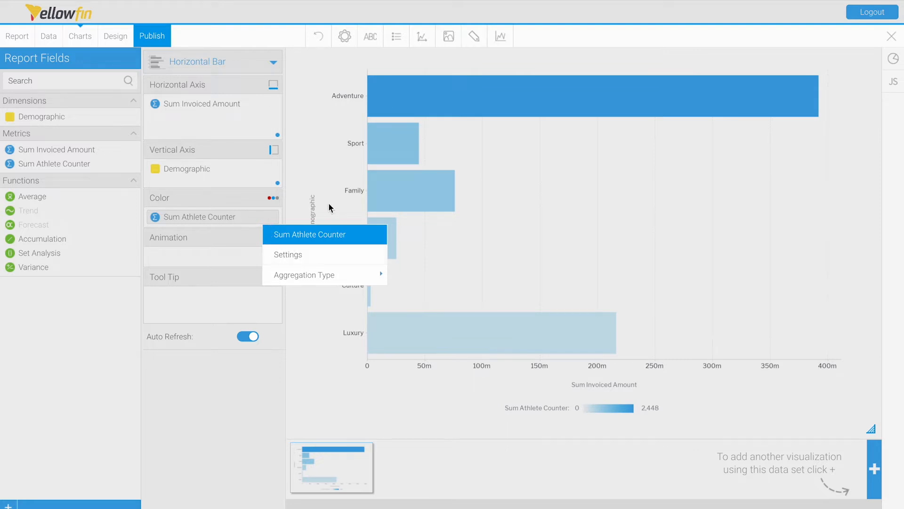
{"action": "left_click", "coordinate": [499, 37]}
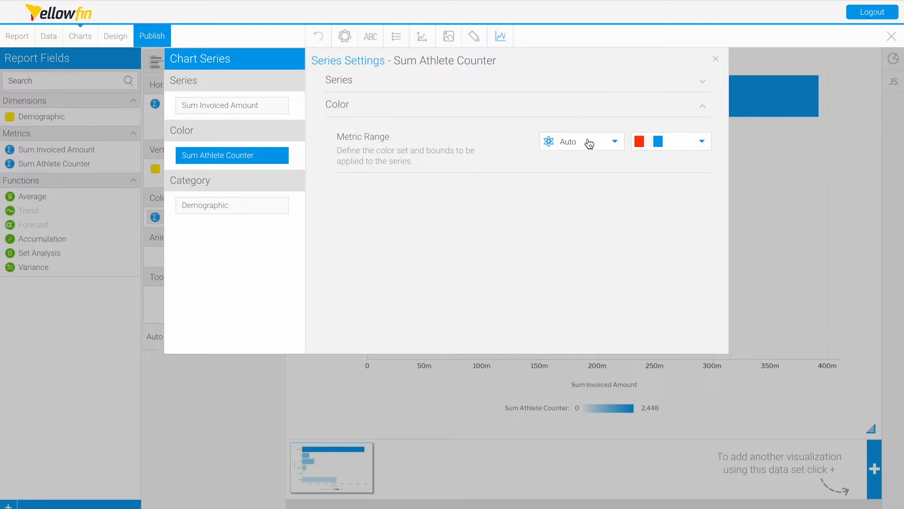
{"action": "mouse_move", "coordinate": [686, 144]}
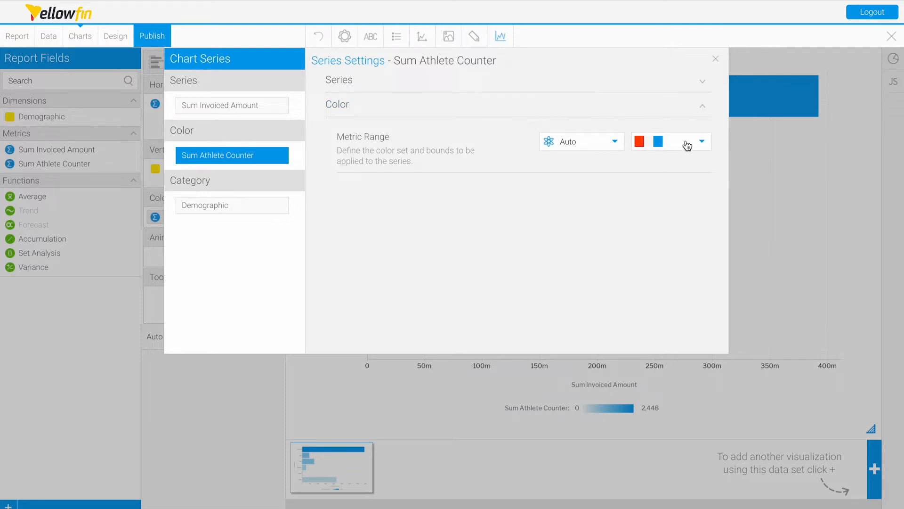
{"action": "left_click", "coordinate": [701, 142]}
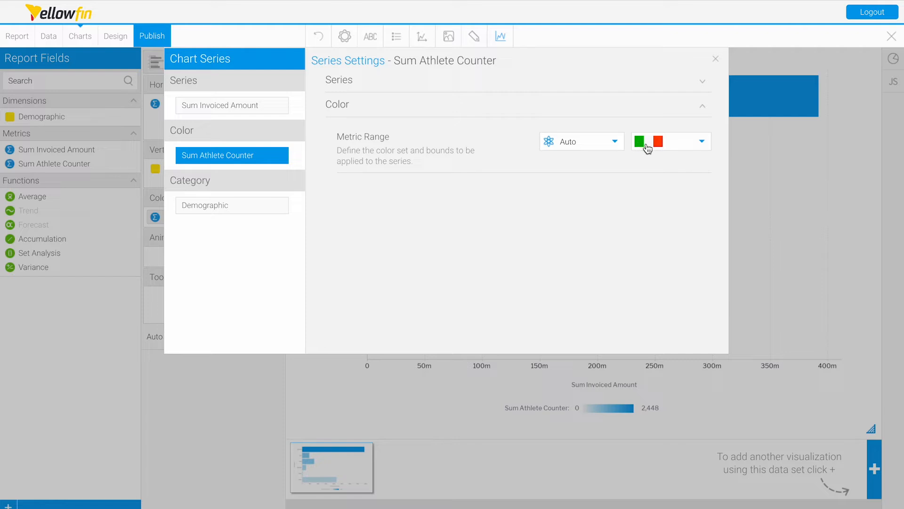
{"action": "mouse_move", "coordinate": [646, 157]}
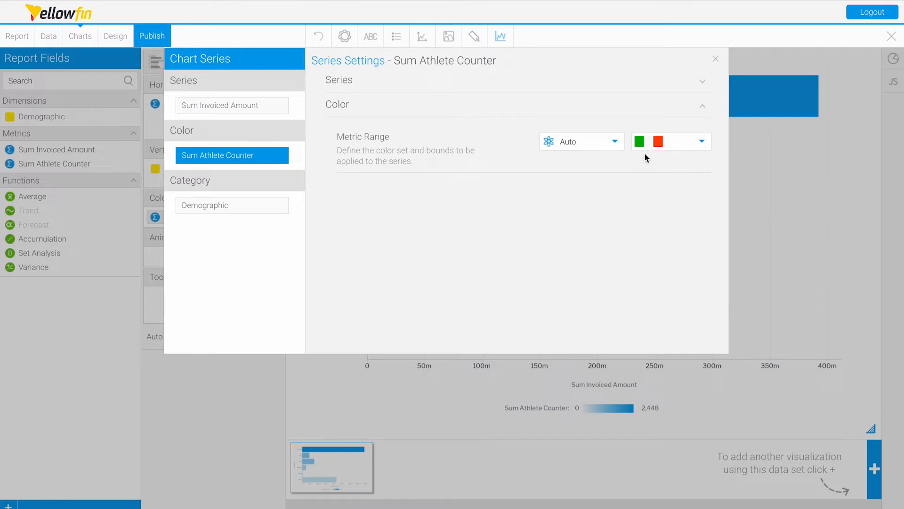
{"action": "mouse_move", "coordinate": [638, 160]}
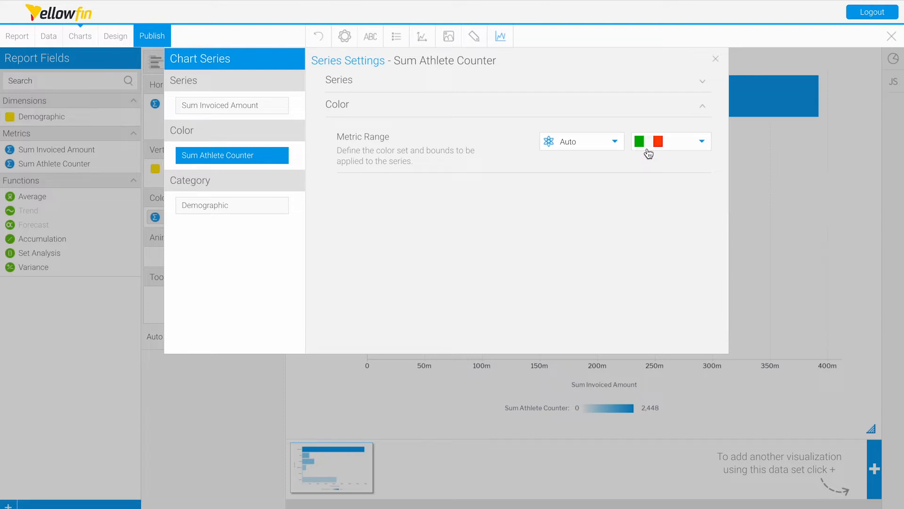
{"action": "mouse_move", "coordinate": [664, 152]}
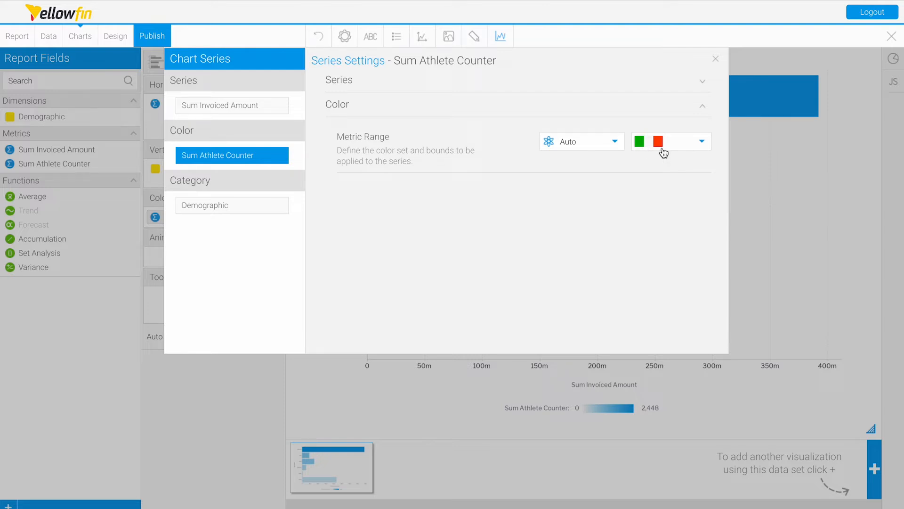
Step: Apply the colour set so bars shade pale to deep red by athlete counter
{"action": "left_click", "coordinate": [716, 58]}
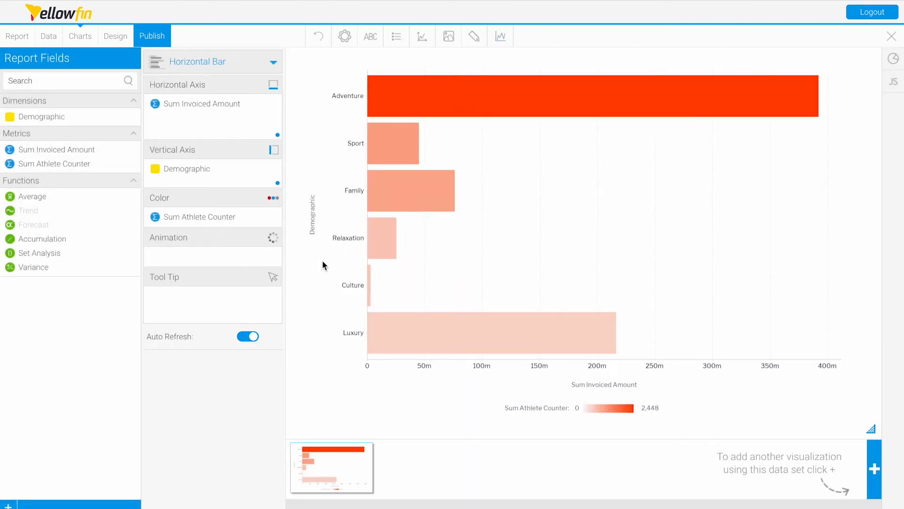
{"action": "mouse_move", "coordinate": [405, 269]}
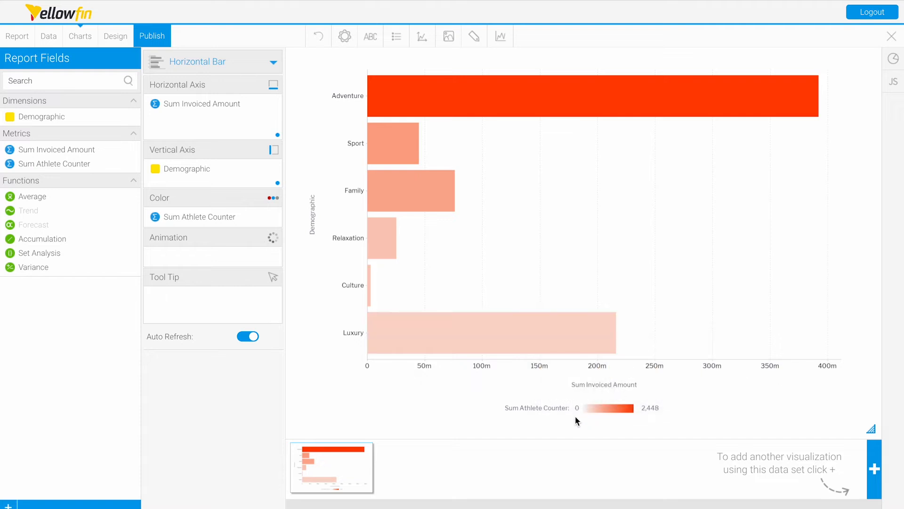
{"action": "mouse_move", "coordinate": [574, 420]}
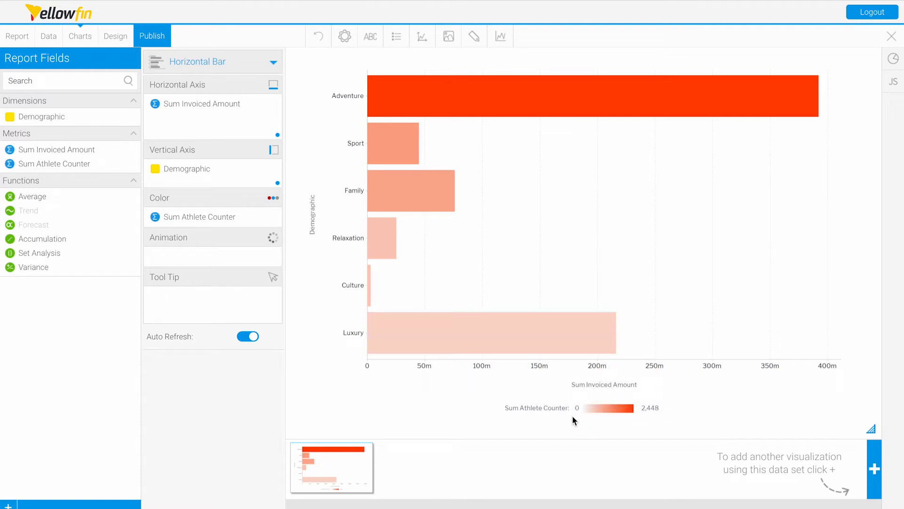
{"action": "mouse_move", "coordinate": [639, 423]}
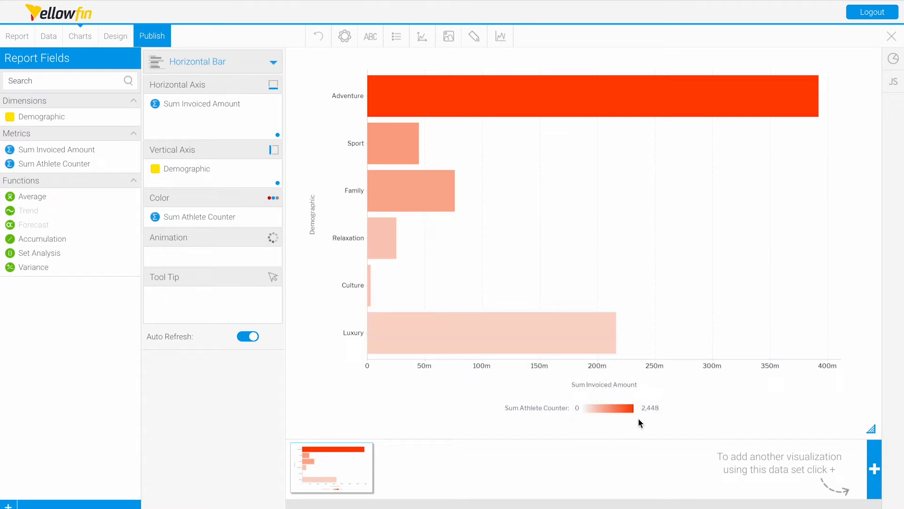
{"action": "mouse_move", "coordinate": [581, 420]}
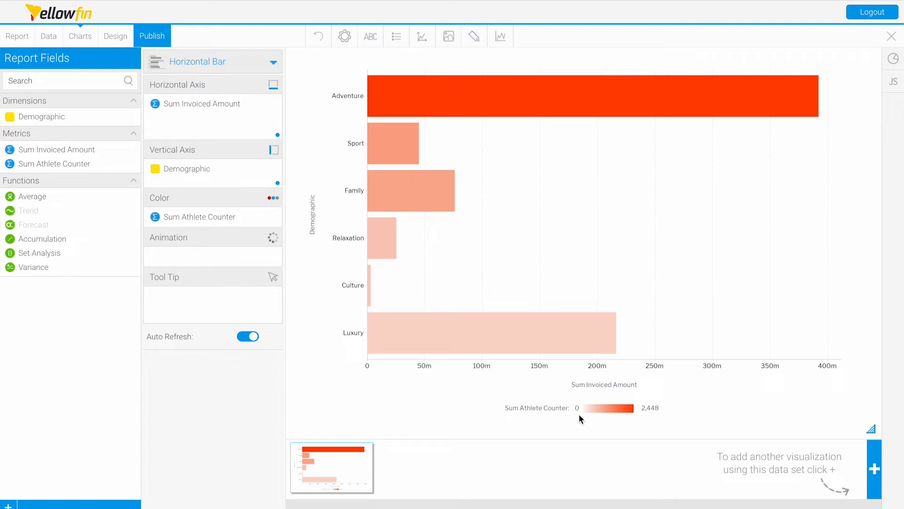
{"action": "mouse_move", "coordinate": [590, 422]}
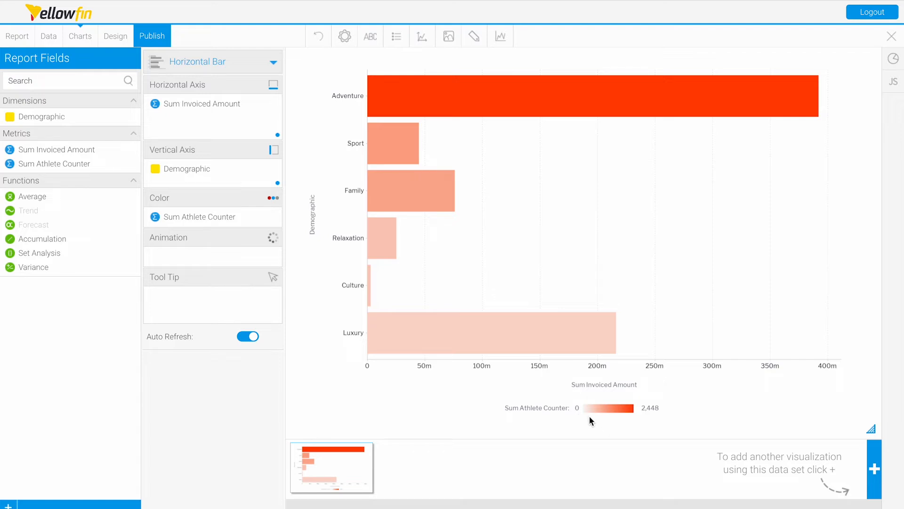
Step: Define a custom colour set with a purple maximum and apply it to the bars
{"action": "left_click", "coordinate": [199, 217]}
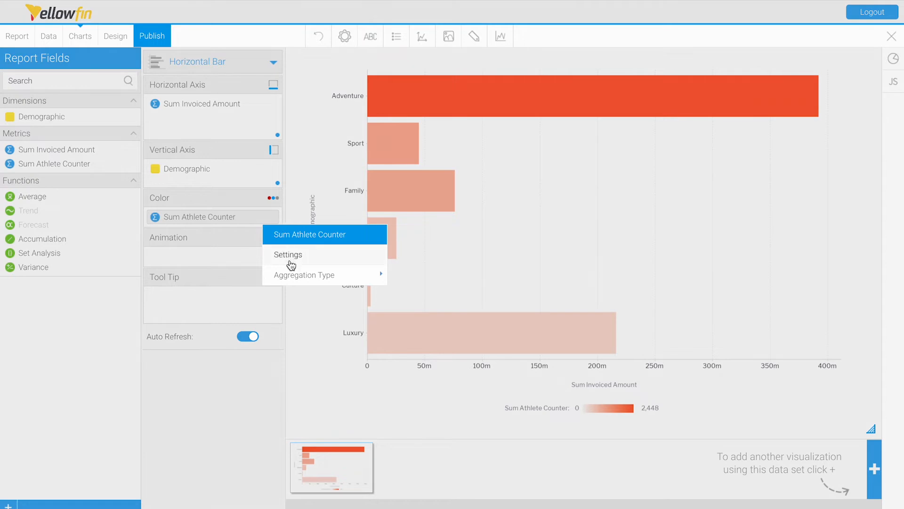
{"action": "left_click", "coordinate": [287, 254]}
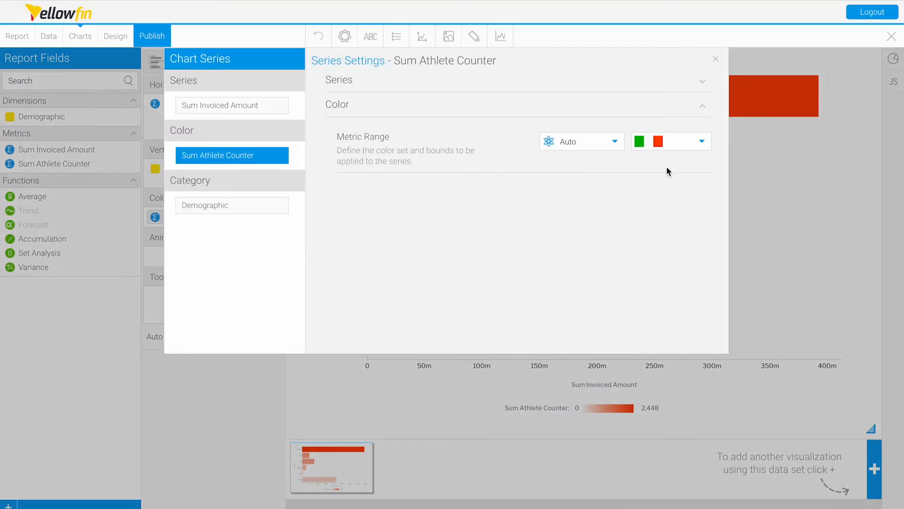
{"action": "left_click", "coordinate": [700, 140]}
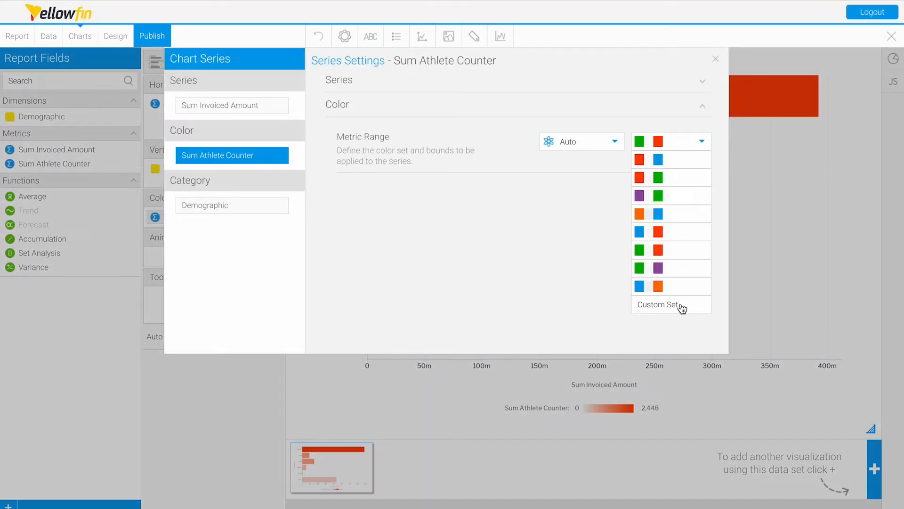
{"action": "left_click", "coordinate": [656, 304]}
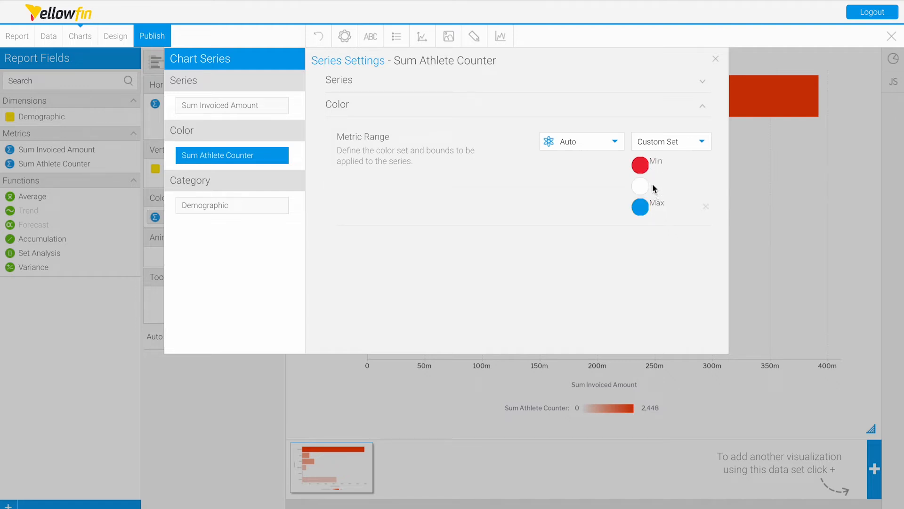
{"action": "mouse_move", "coordinate": [706, 209]}
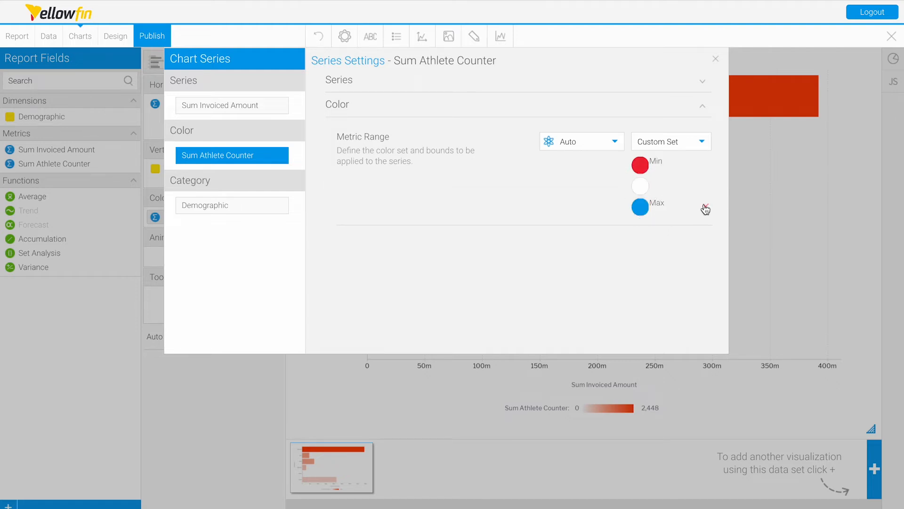
{"action": "left_click", "coordinate": [639, 207]}
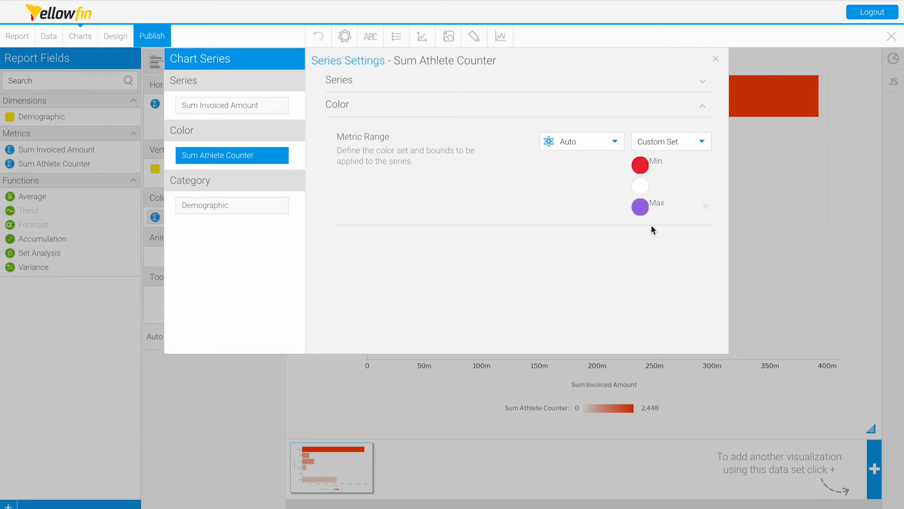
{"action": "left_click", "coordinate": [715, 58]}
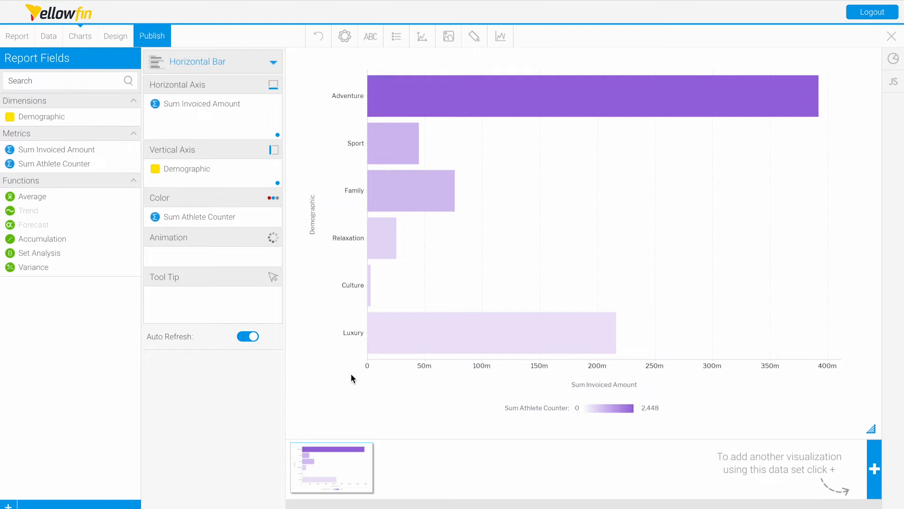
Step: Set the Sum Athlete Counter metric range to fixed bounds with upper bound 3000
{"action": "left_click", "coordinate": [199, 217]}
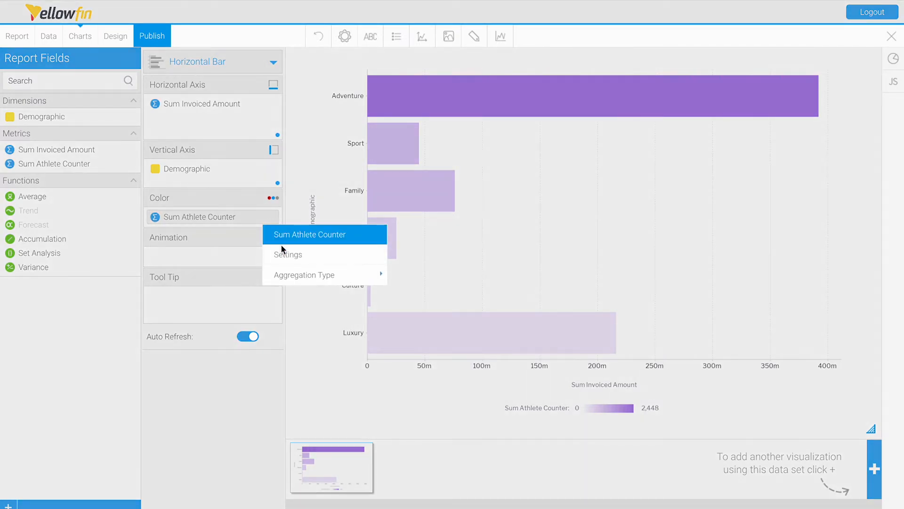
{"action": "left_click", "coordinate": [287, 253]}
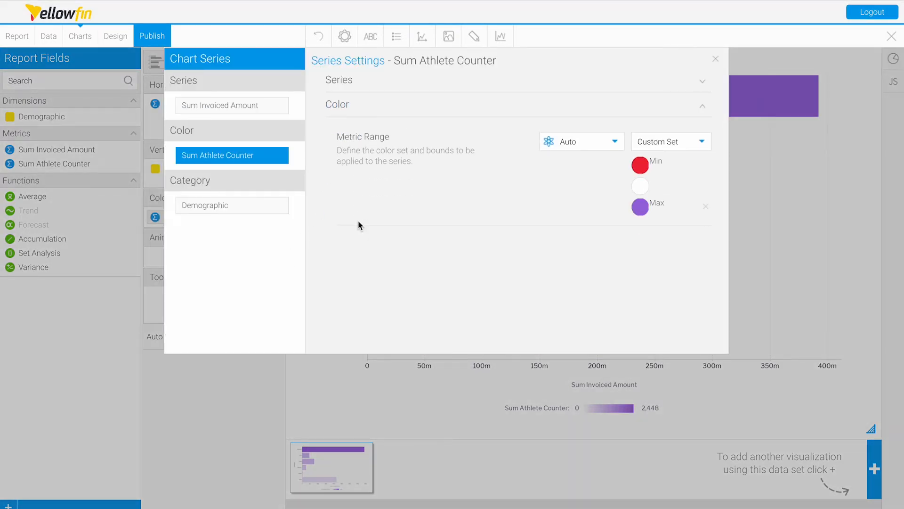
{"action": "left_click", "coordinate": [580, 142]}
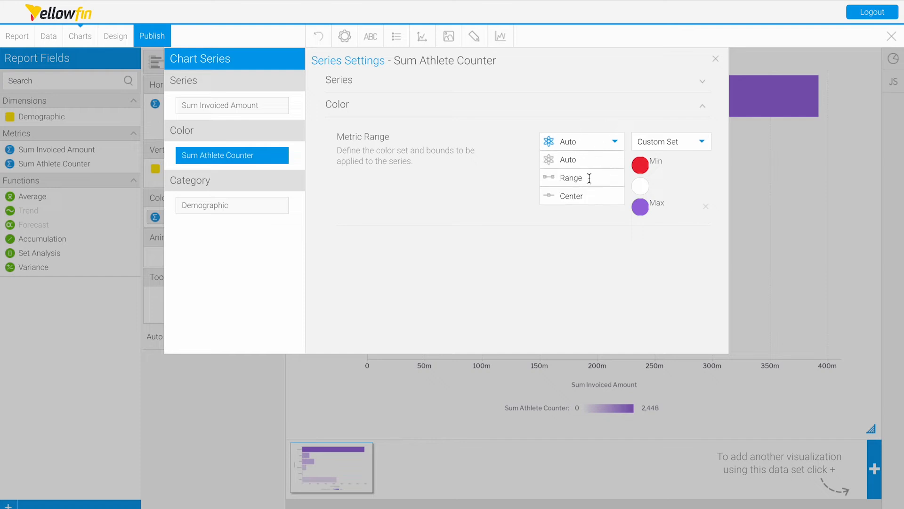
{"action": "left_click", "coordinate": [582, 178]}
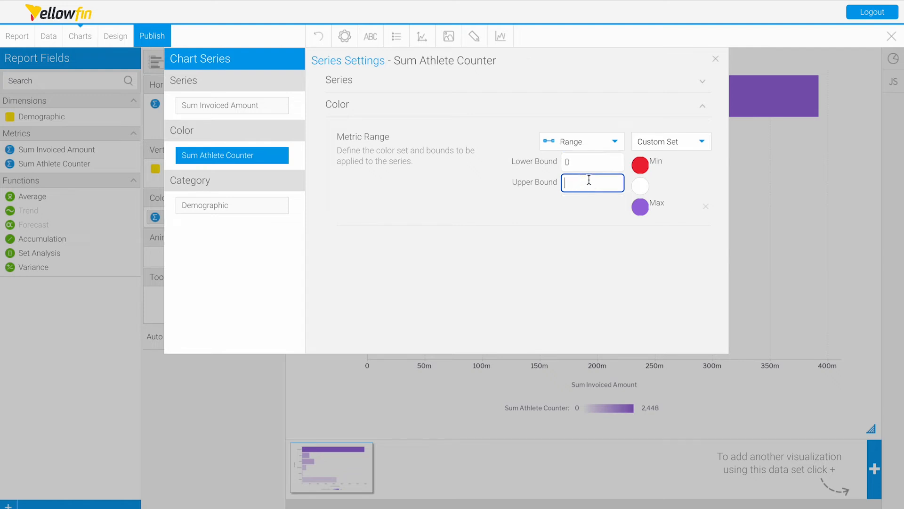
{"action": "type", "text": "300"}
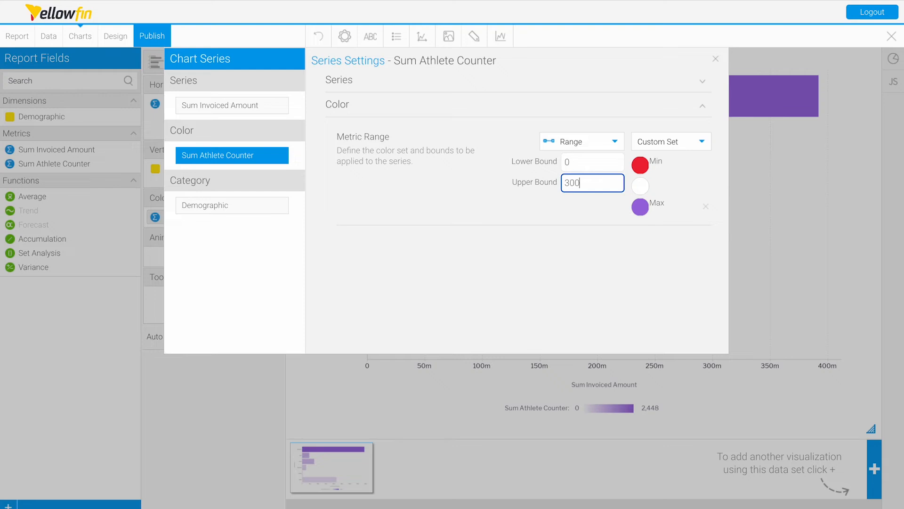
{"action": "type", "text": "3000"}
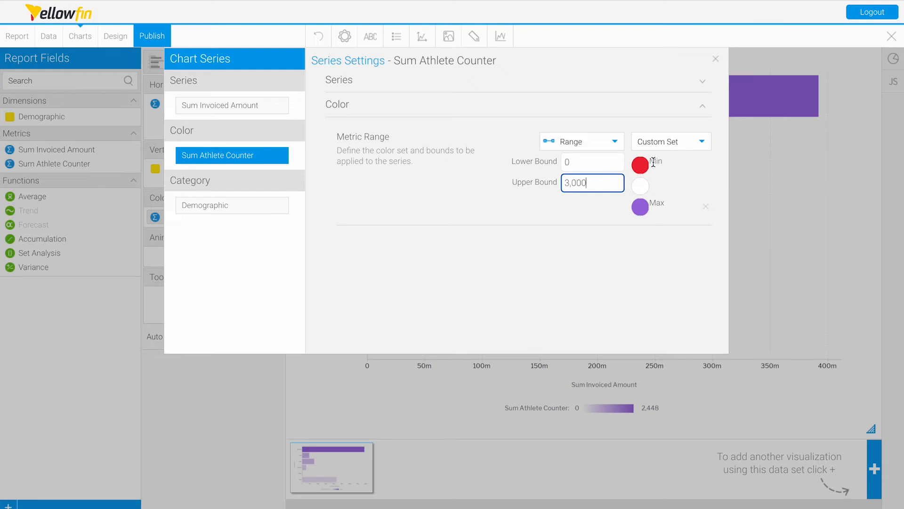
{"action": "mouse_move", "coordinate": [655, 155]}
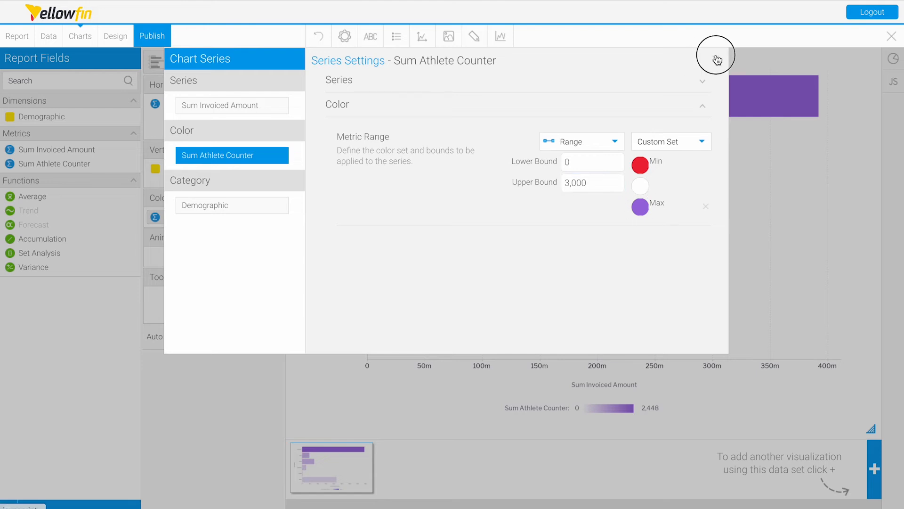
Step: Apply the fixed 0–3,000 range so bars shade red through white to purple
{"action": "left_click", "coordinate": [716, 54]}
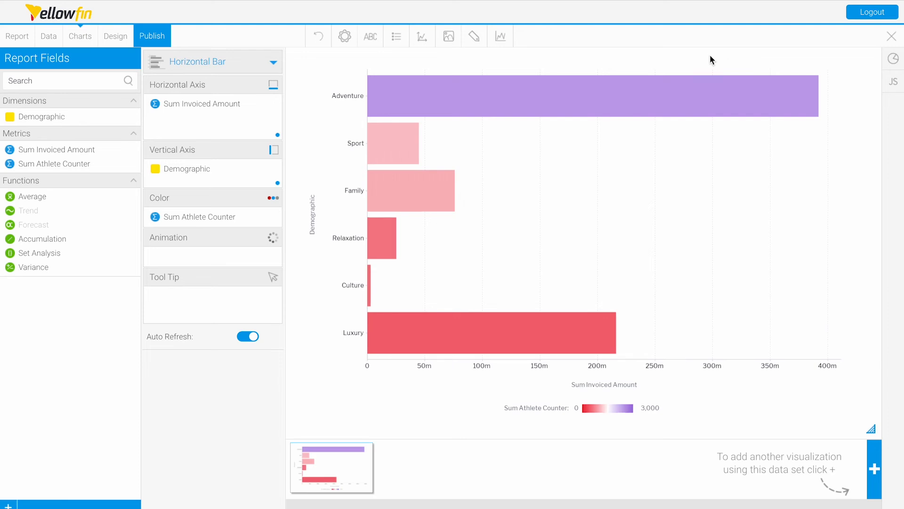
{"action": "mouse_move", "coordinate": [695, 160]}
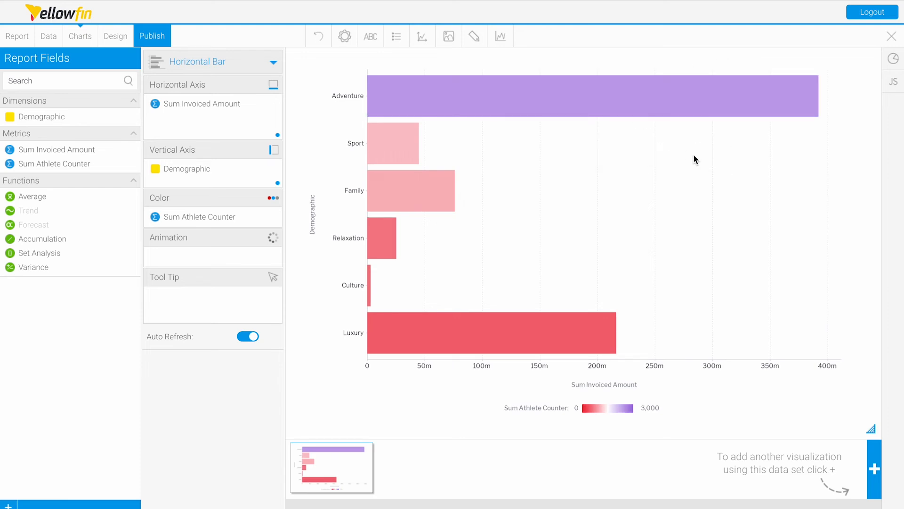
{"action": "mouse_move", "coordinate": [718, 104]}
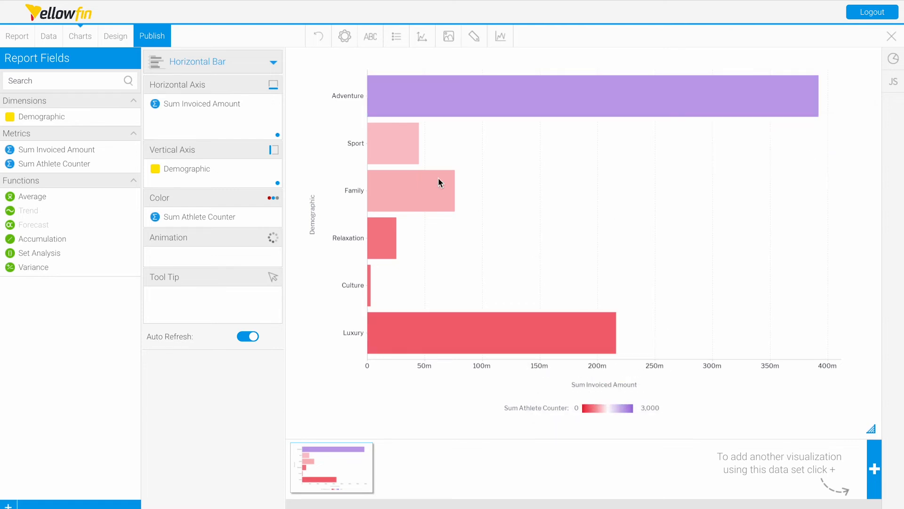
Step: Set the metric range to Center with midpoint 700 and the purple/green colour set
{"action": "left_click", "coordinate": [199, 216]}
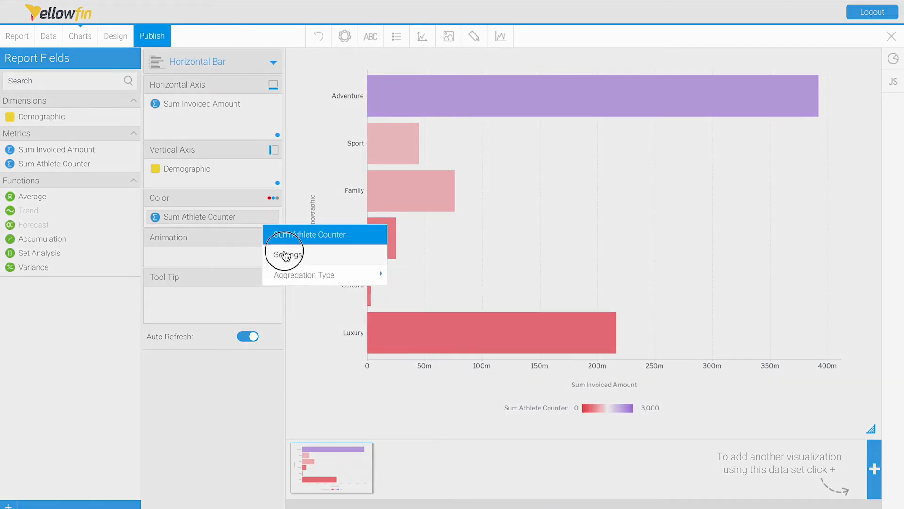
{"action": "left_click", "coordinate": [287, 254]}
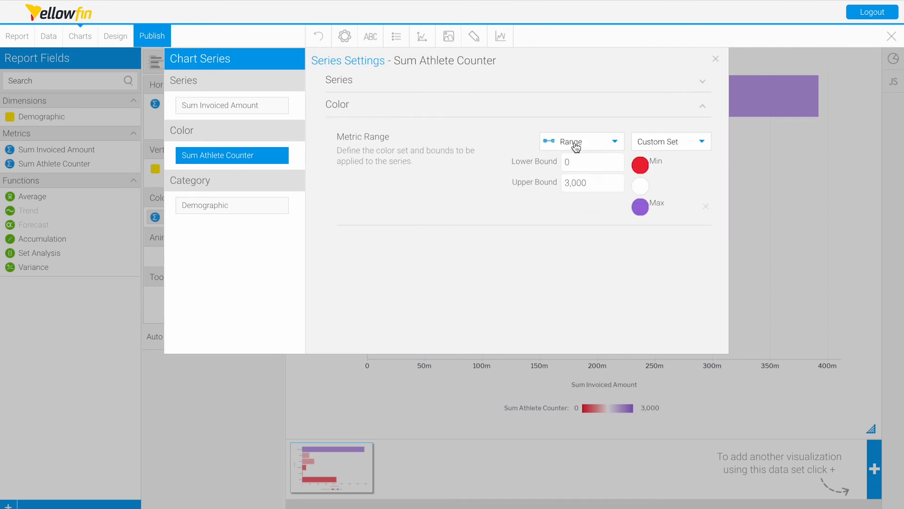
{"action": "left_click", "coordinate": [579, 141]}
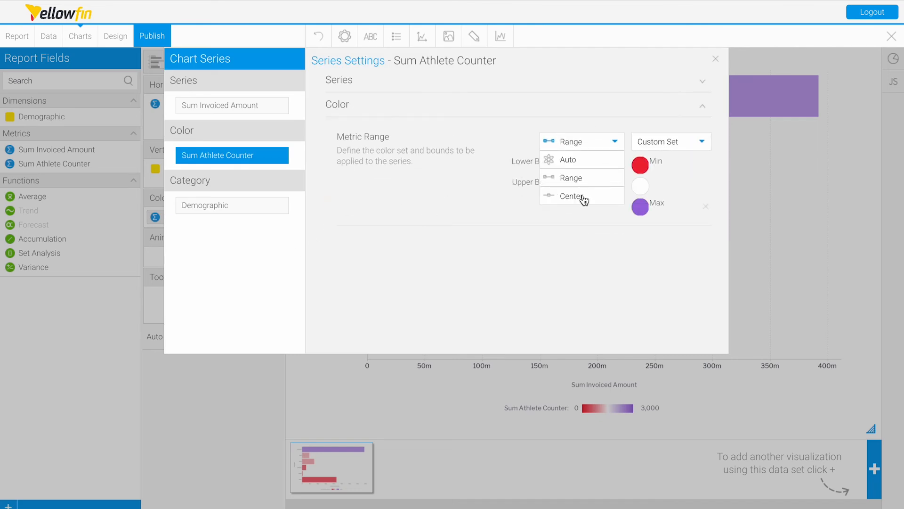
{"action": "left_click", "coordinate": [571, 196]}
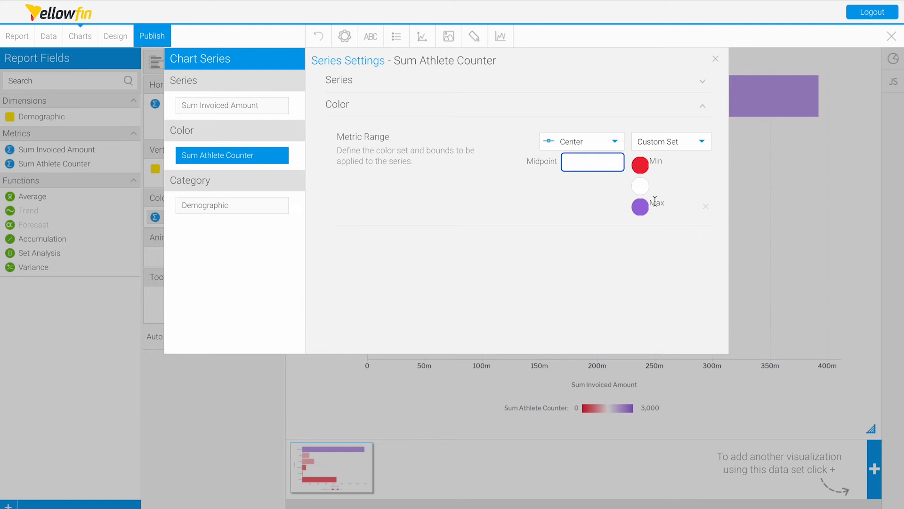
{"action": "type", "text": "700"}
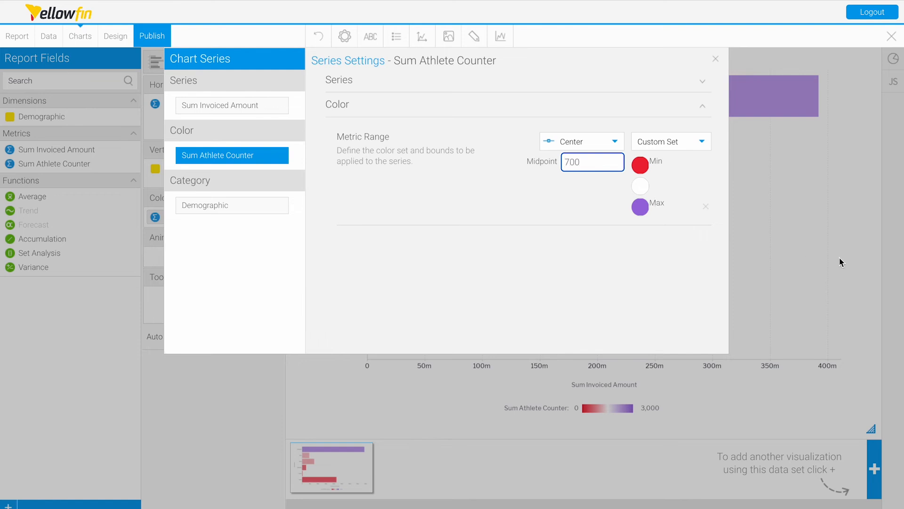
{"action": "left_click", "coordinate": [670, 142]}
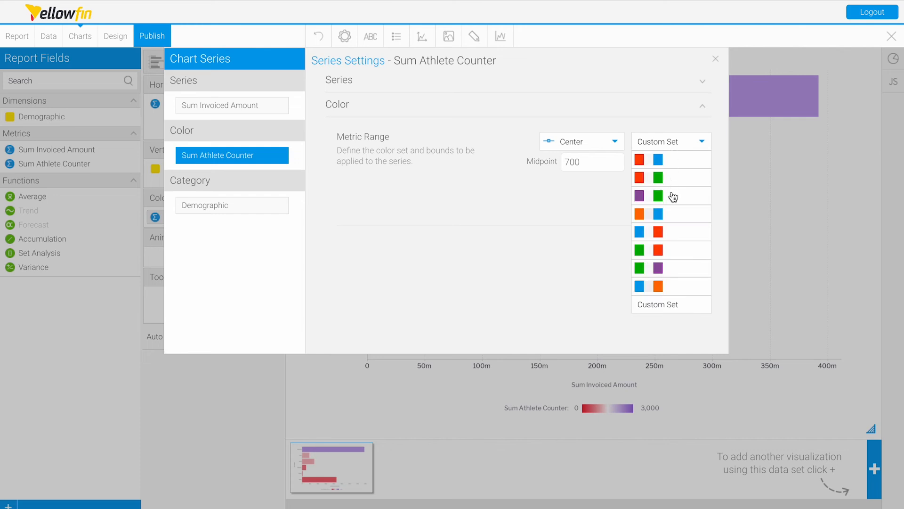
{"action": "left_click", "coordinate": [671, 195]}
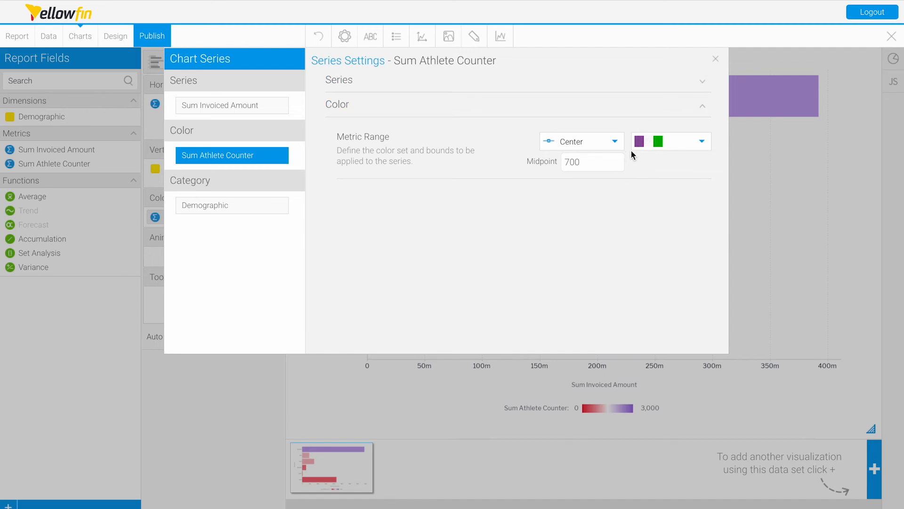
{"action": "mouse_move", "coordinate": [716, 59]}
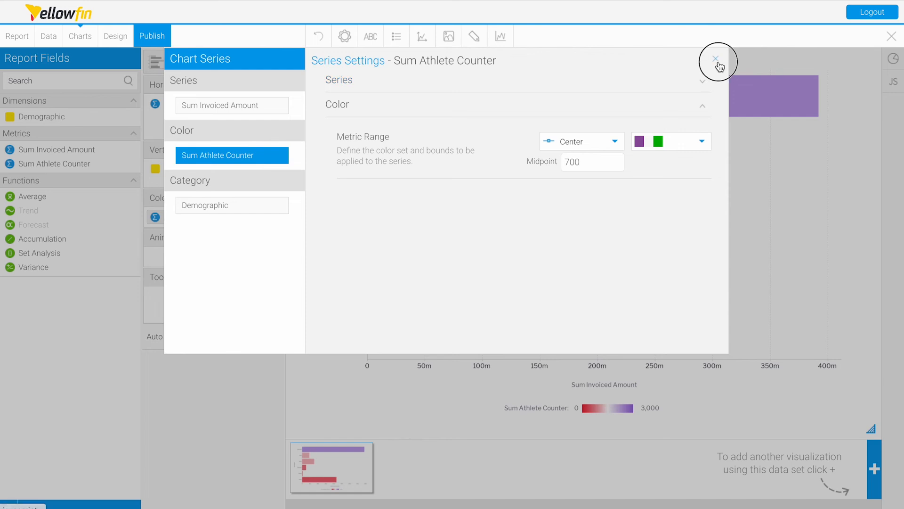
Step: Apply the centred purple-to-green scale, making high-count bars green and low ones pale purple
{"action": "left_click", "coordinate": [717, 61]}
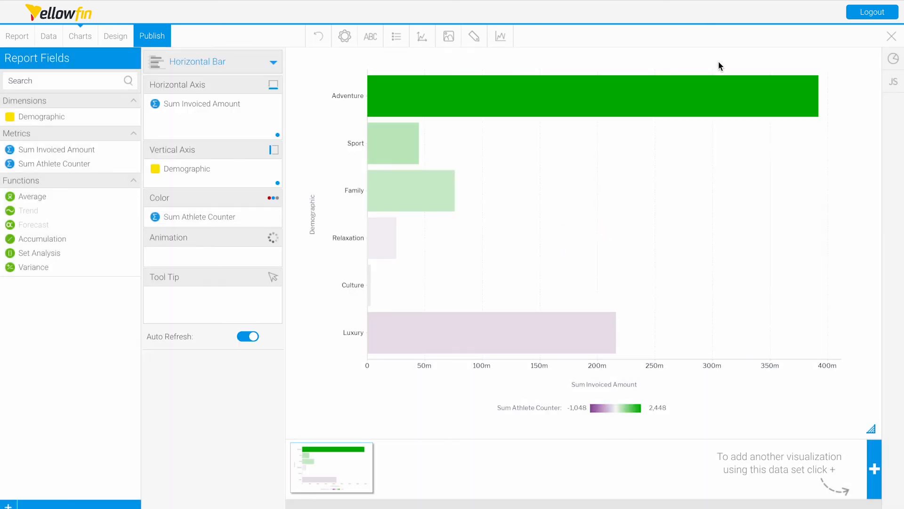
{"action": "mouse_move", "coordinate": [593, 234]}
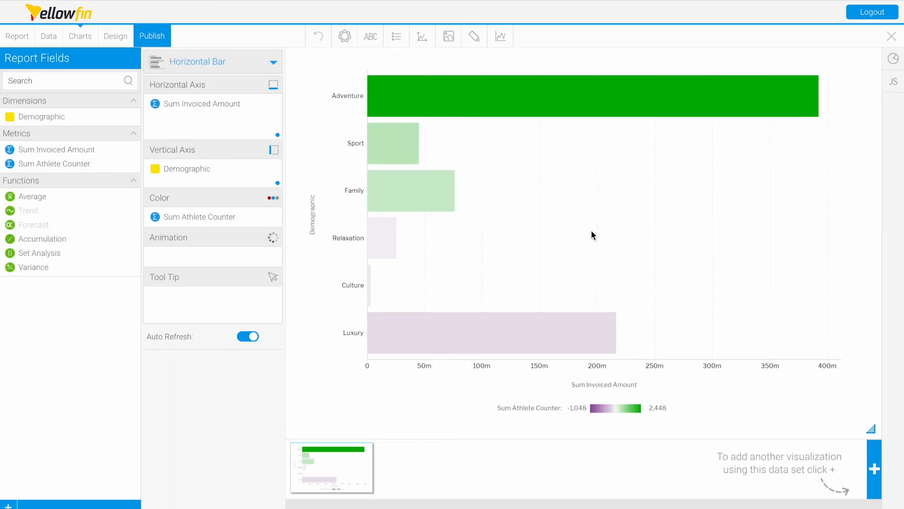
{"action": "mouse_move", "coordinate": [592, 112]}
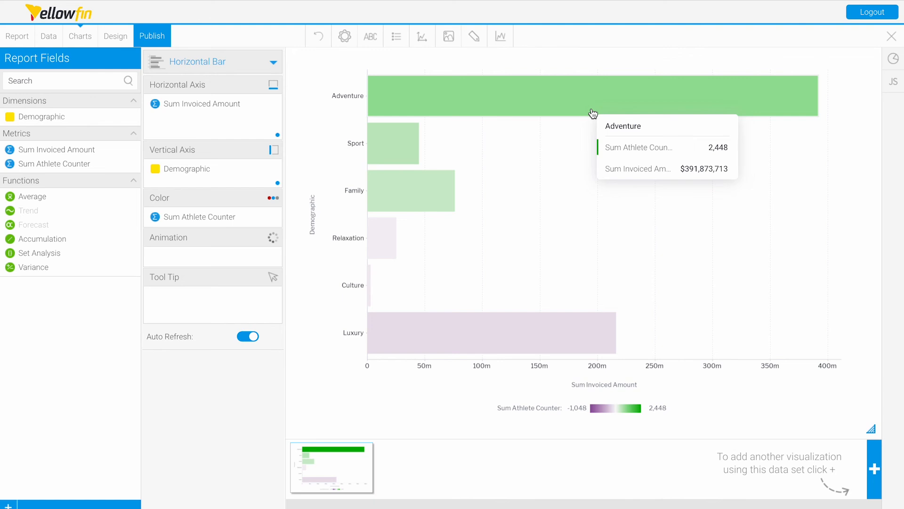
{"action": "mouse_move", "coordinate": [579, 202]}
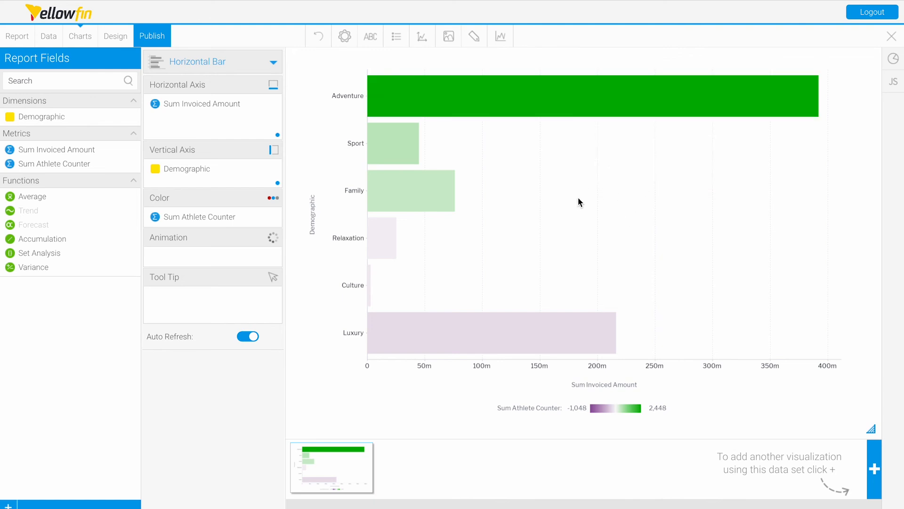
{"action": "mouse_move", "coordinate": [611, 233]}
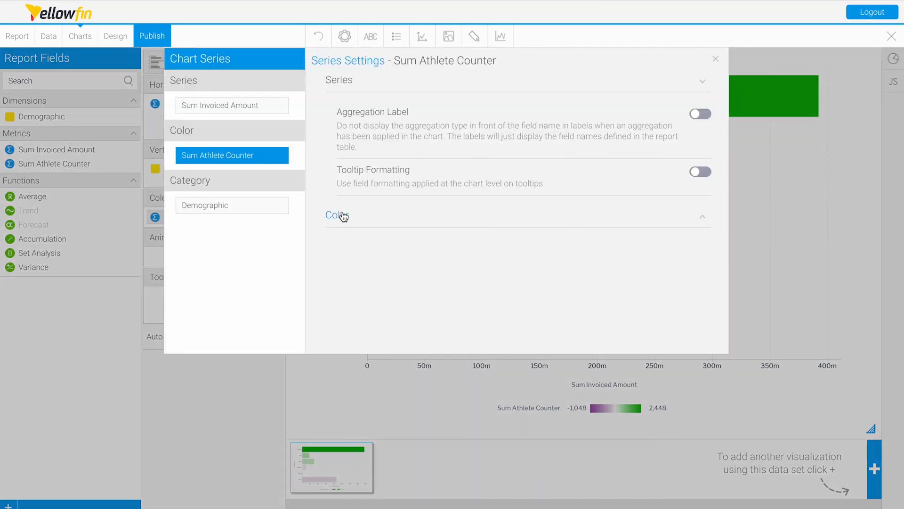
Step: Review the athlete-counter colour settings, leaving the centred purple-green scale at midpoint 700 unchanged
{"action": "left_click", "coordinate": [337, 215]}
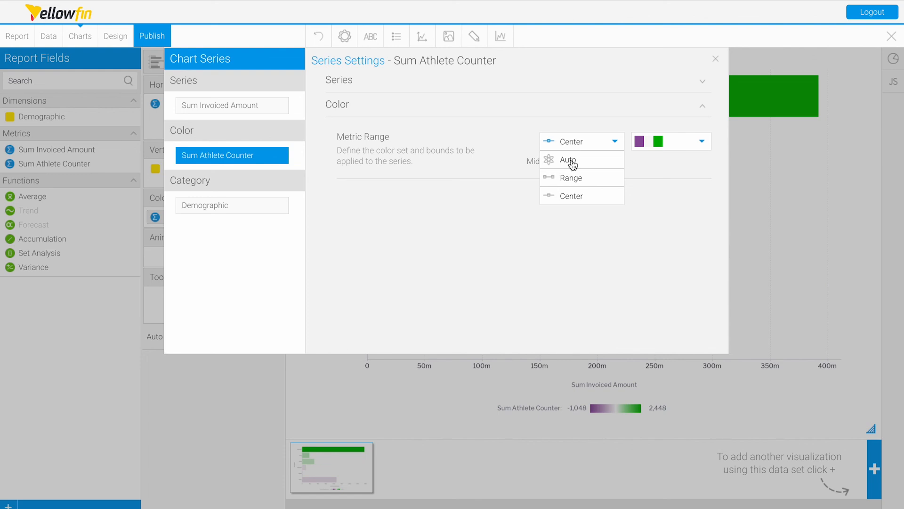
{"action": "mouse_move", "coordinate": [443, 145]}
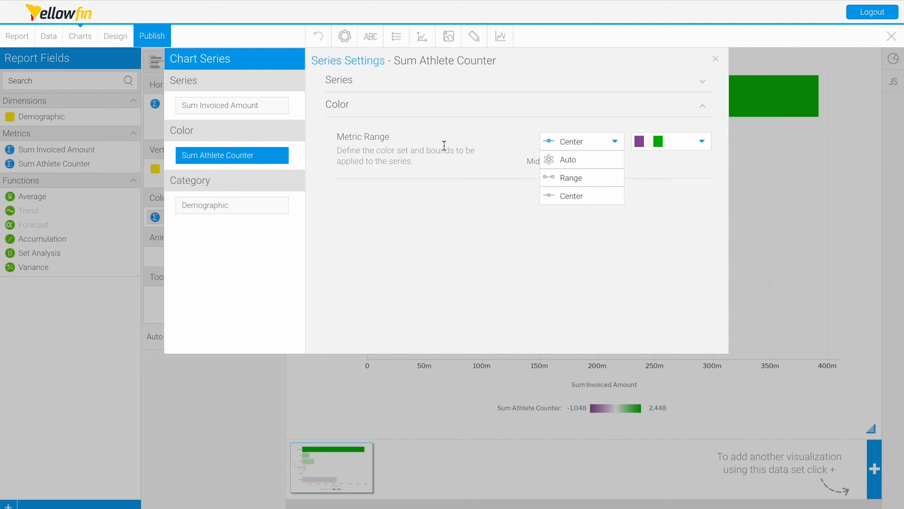
{"action": "left_click", "coordinate": [571, 196]}
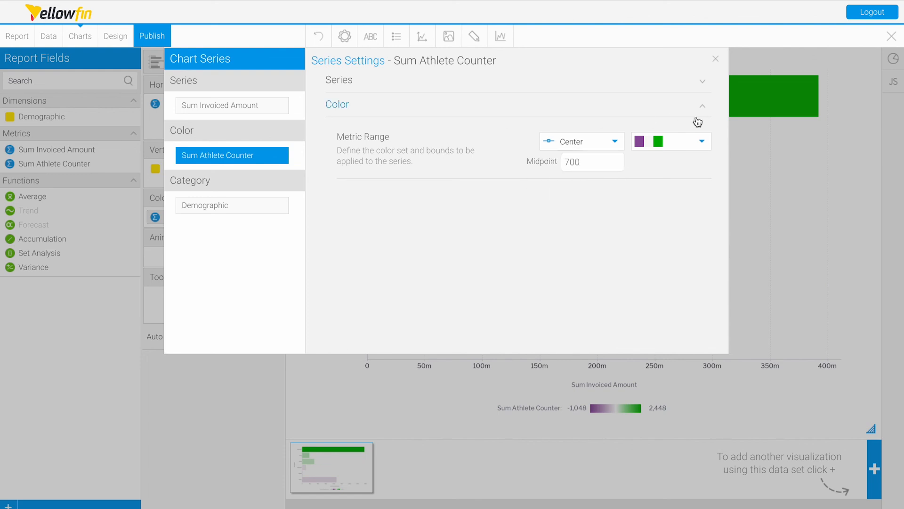